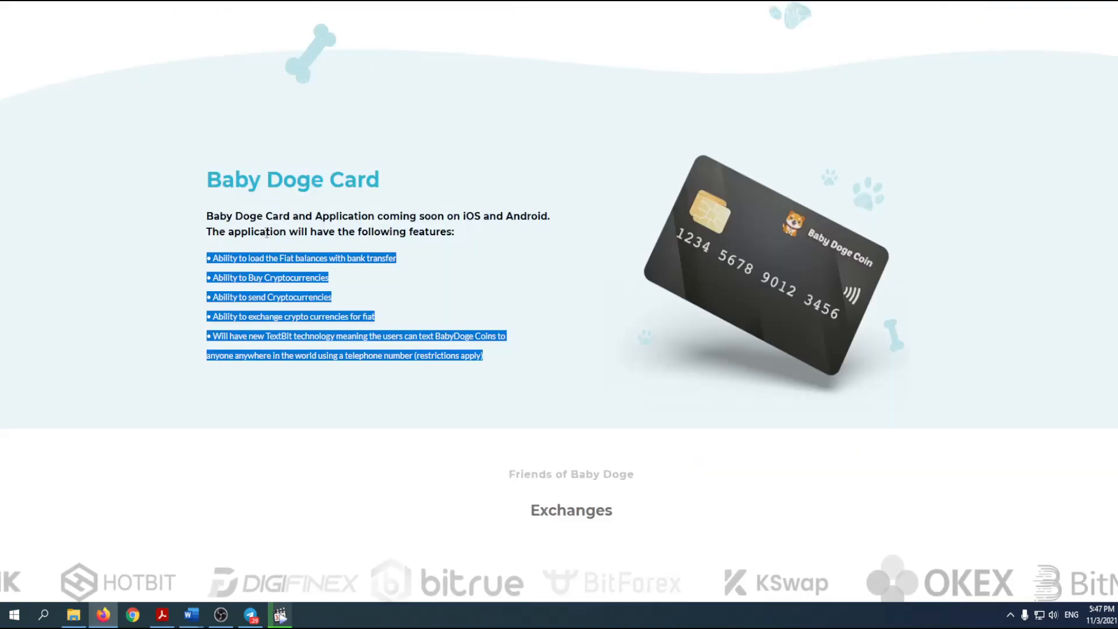
Scroll up to the one-year BABYDOGE price chart and market stats panel on CoinGecko
scroll("up", 3)
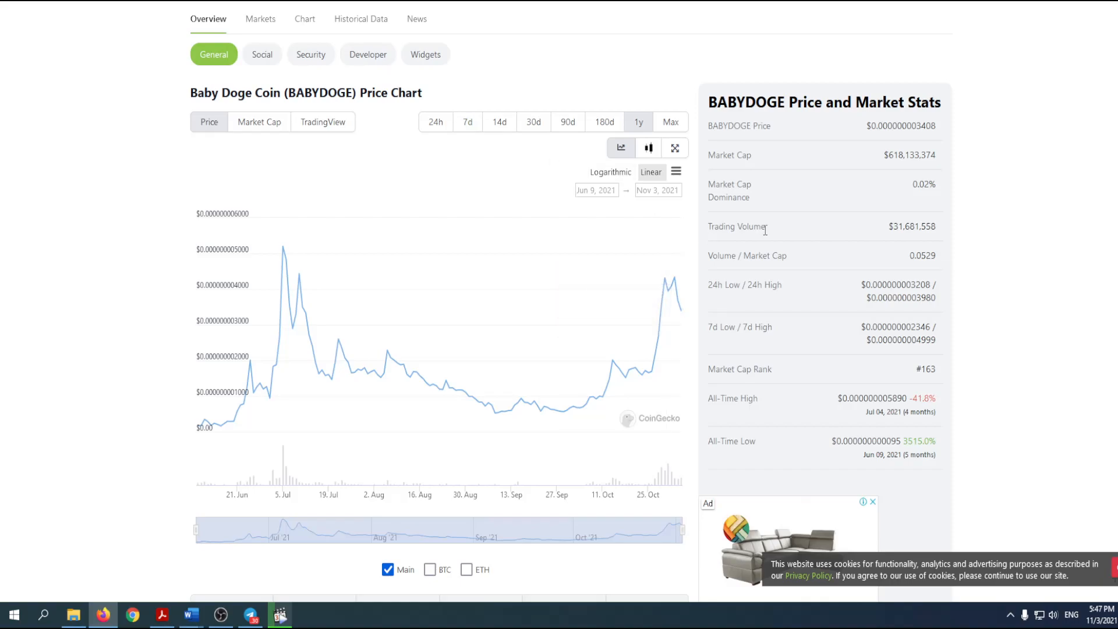
mouse_move(794, 329)
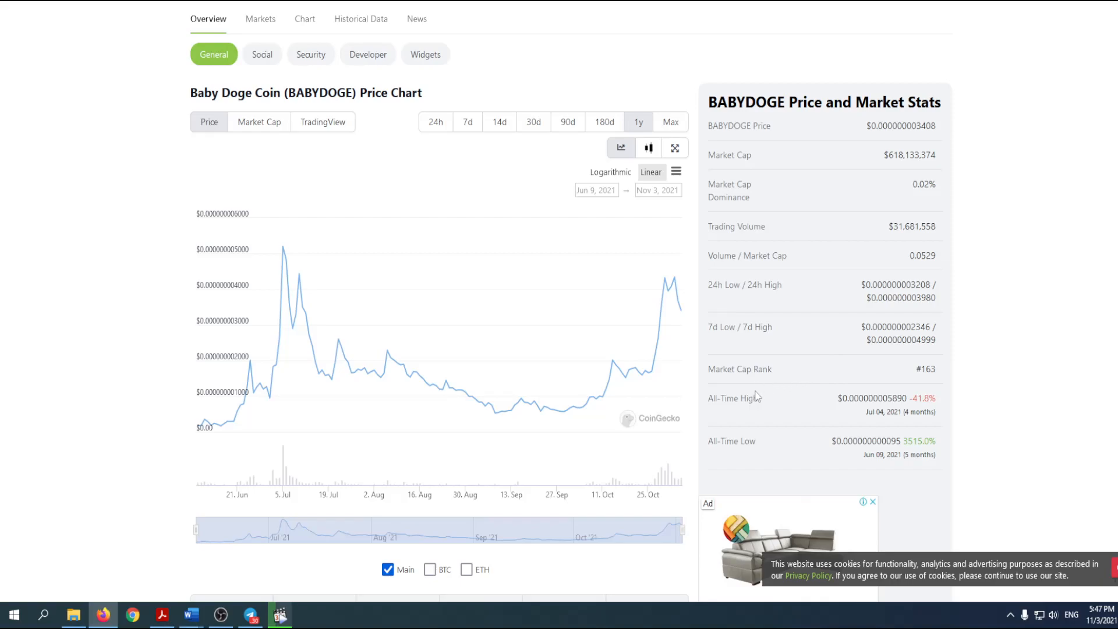
mouse_move(714, 383)
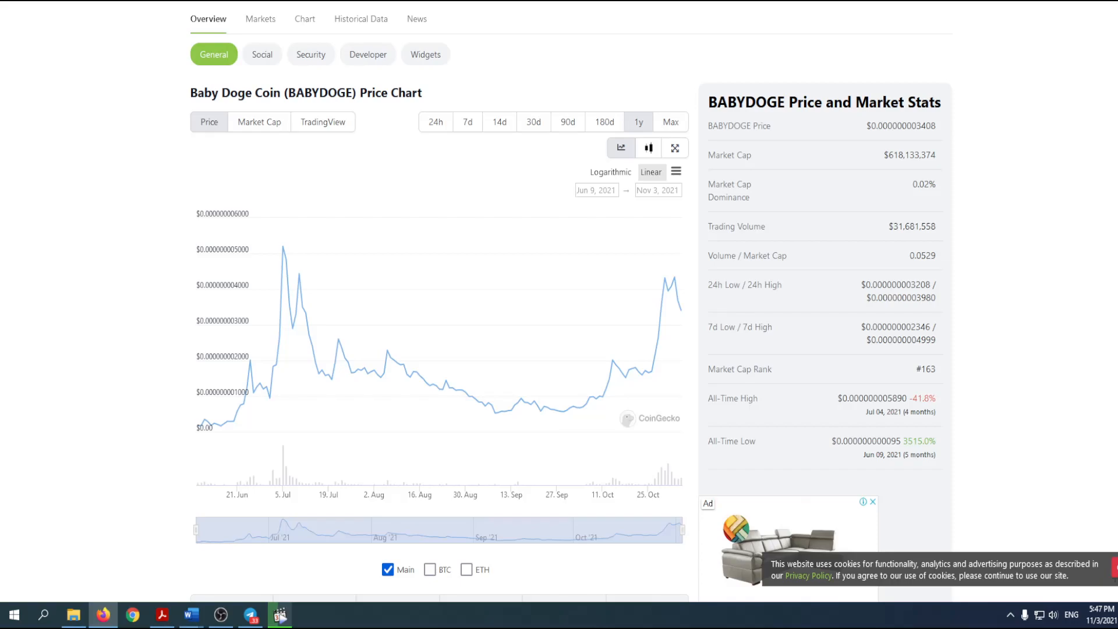
Scroll to the Baby Doge Card features above the exchanges list and clear the highlighted feature text
scroll("down", 3)
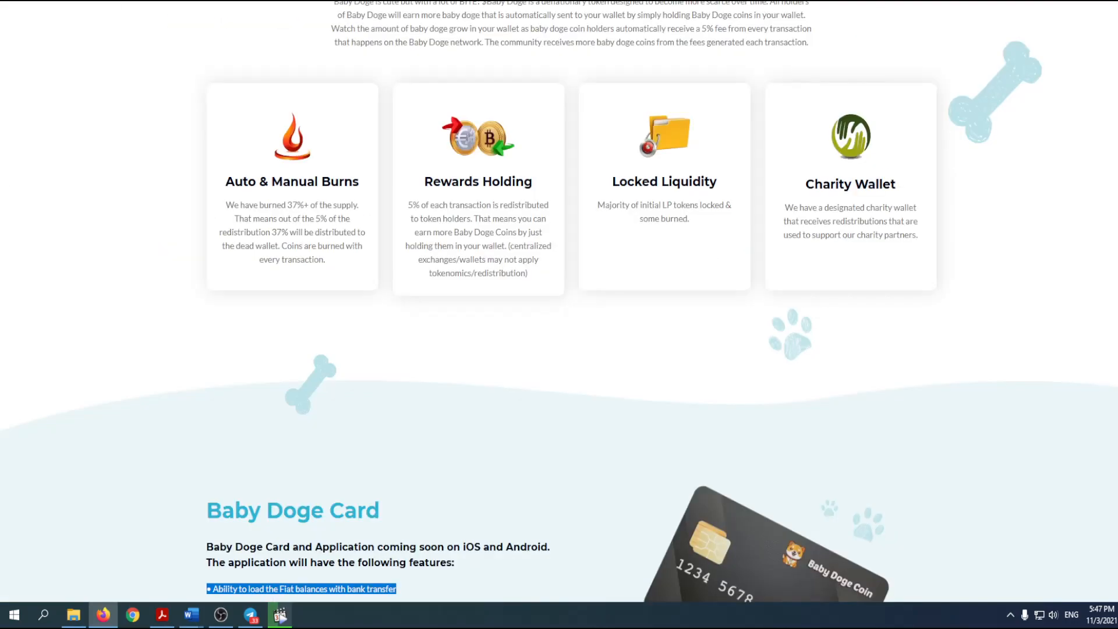
scroll("down", 3)
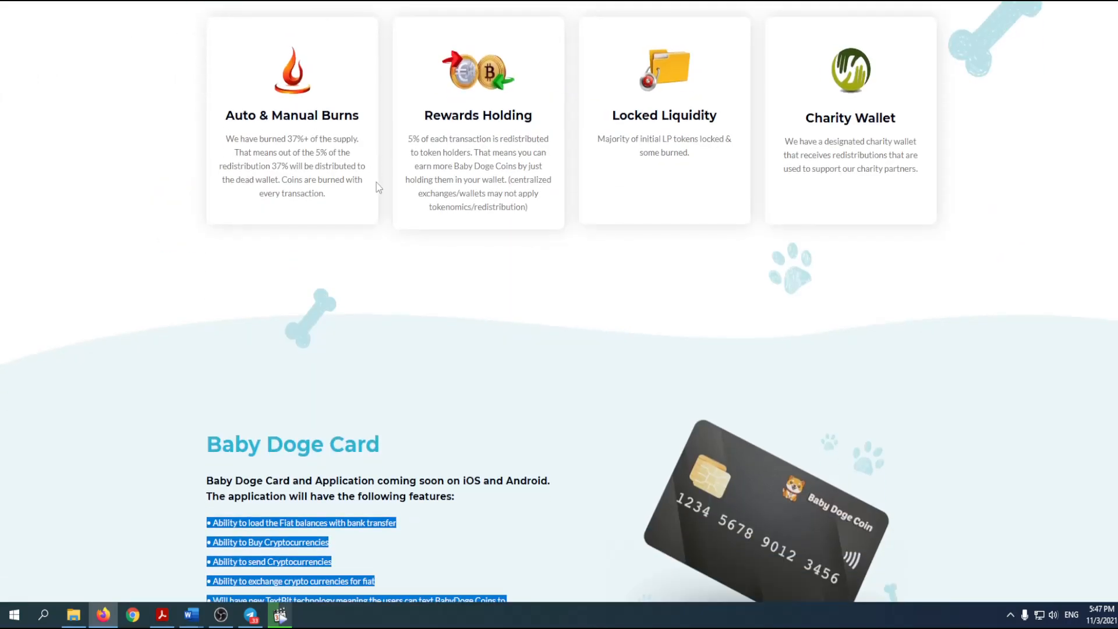
scroll("down", 3)
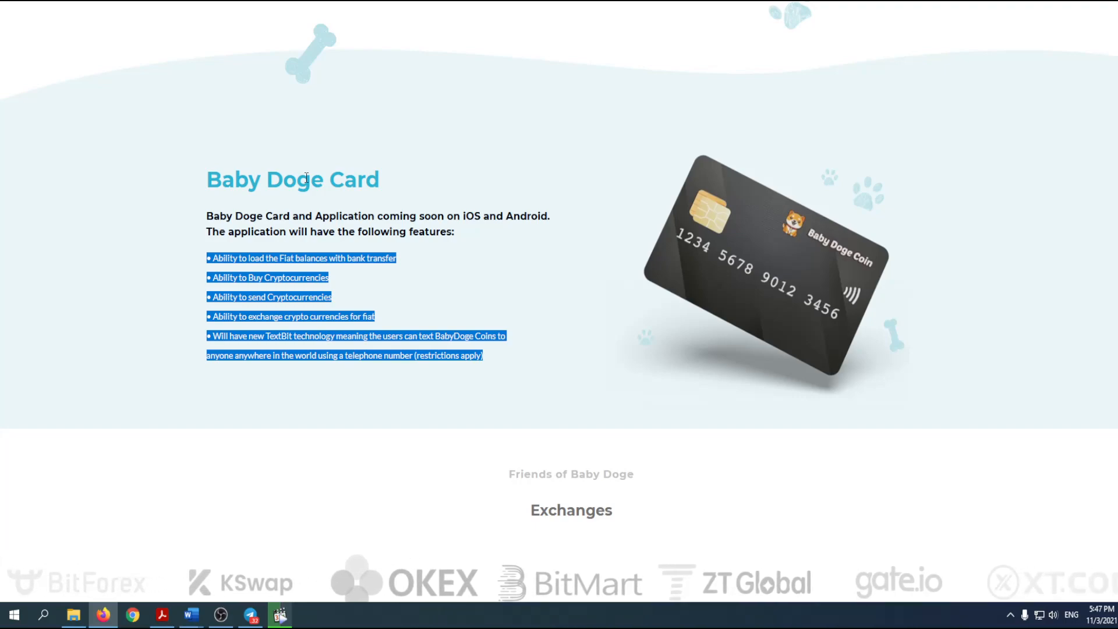
left_click(410, 301)
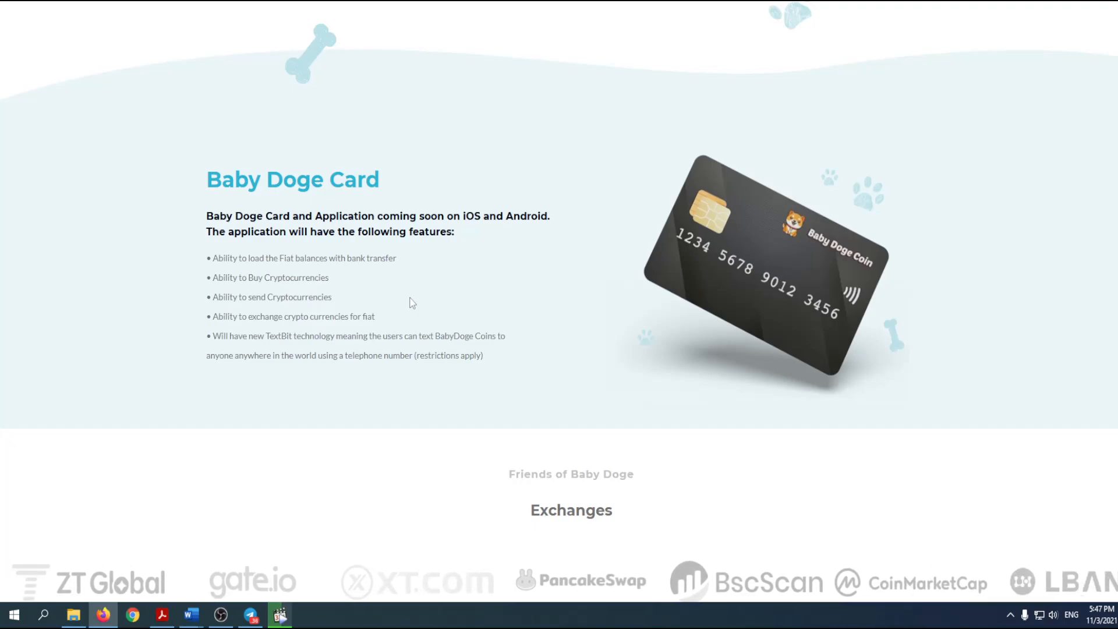
Move down to the Paw Board roadmap and display the Phase 5 - Jump goals
scroll("down", 3)
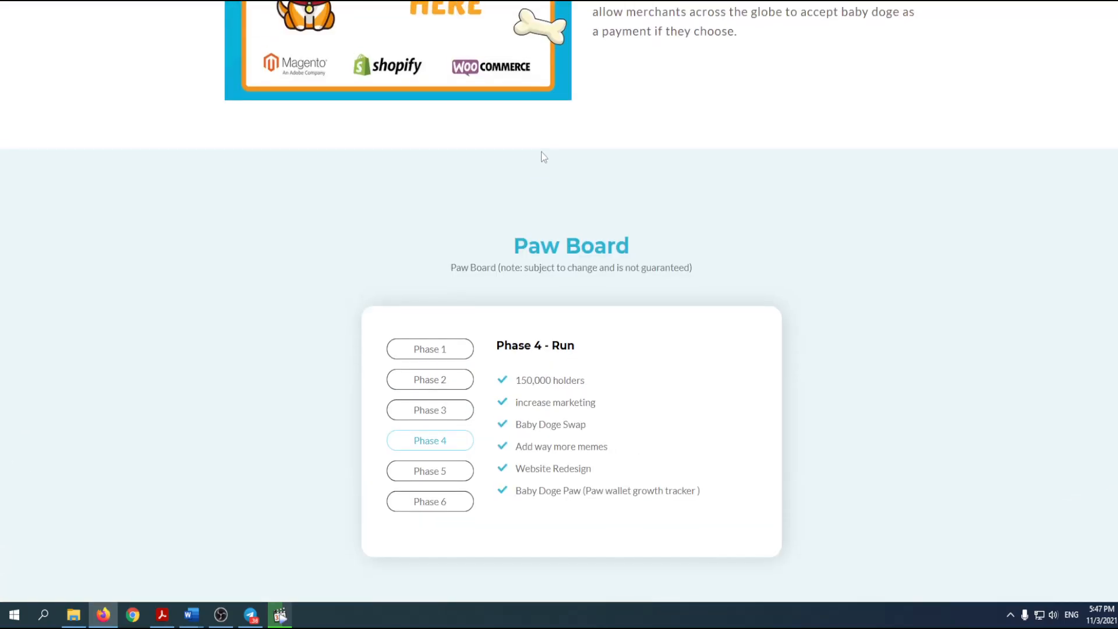
mouse_move(541, 204)
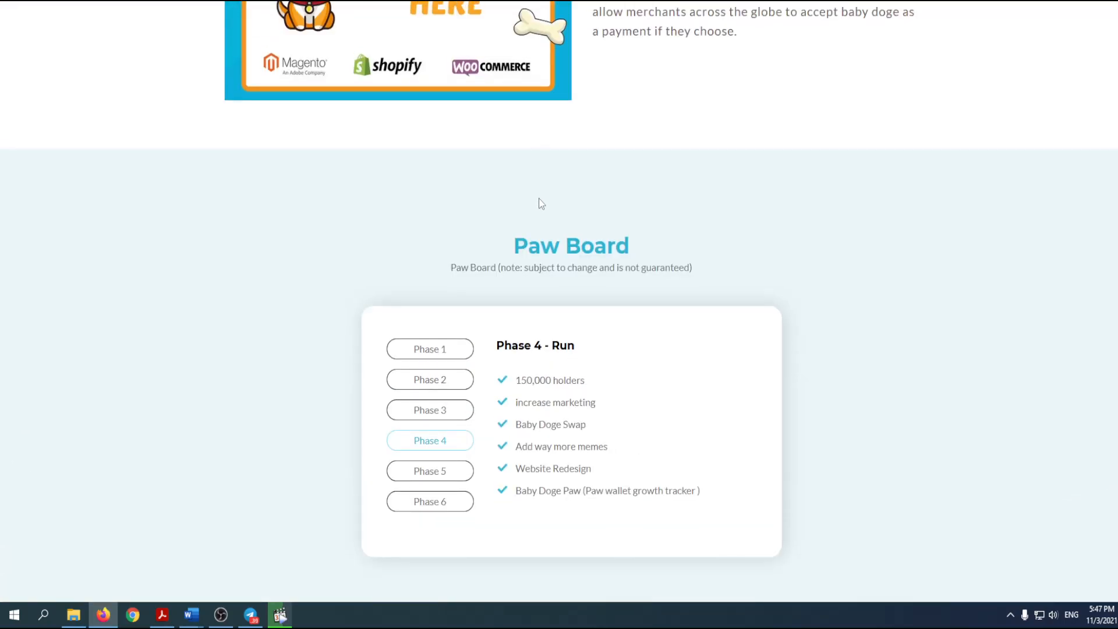
mouse_move(568, 365)
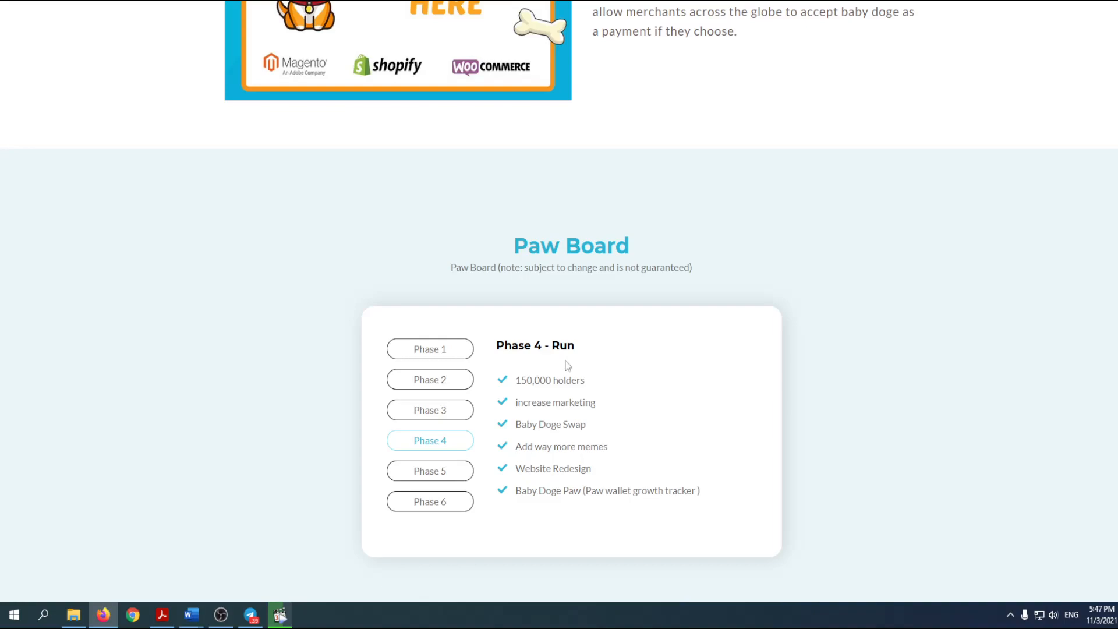
mouse_move(553, 379)
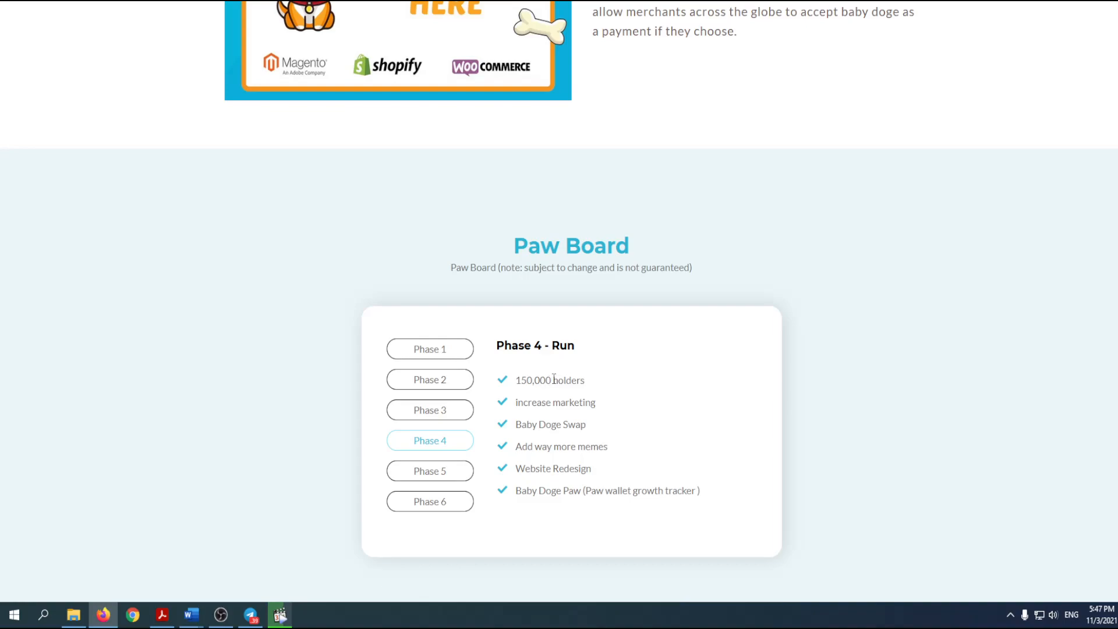
mouse_move(540, 440)
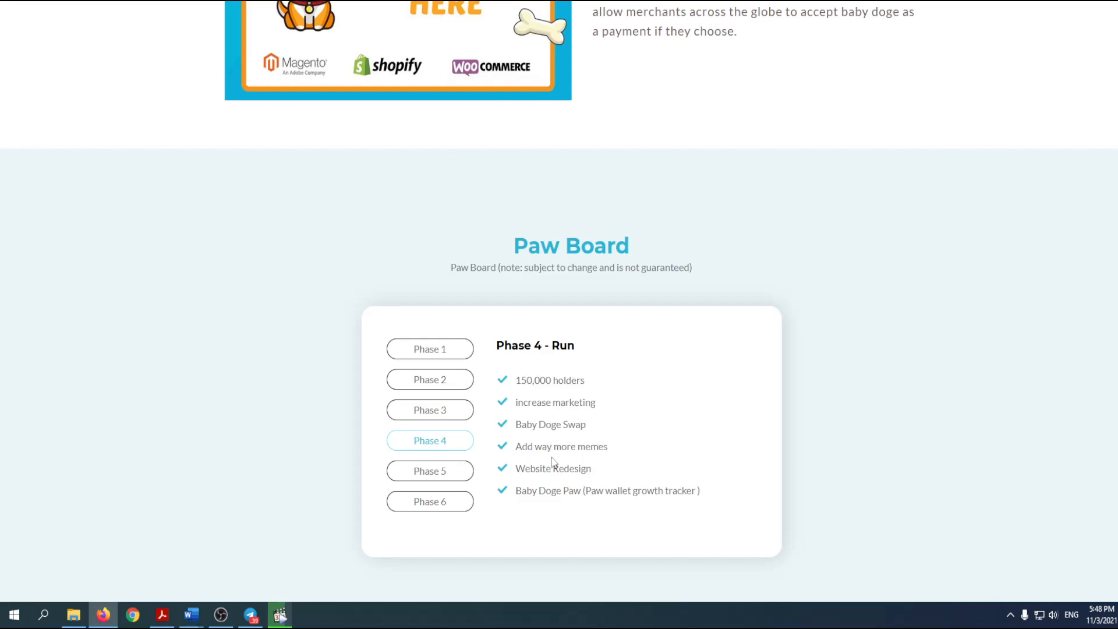
mouse_move(446, 476)
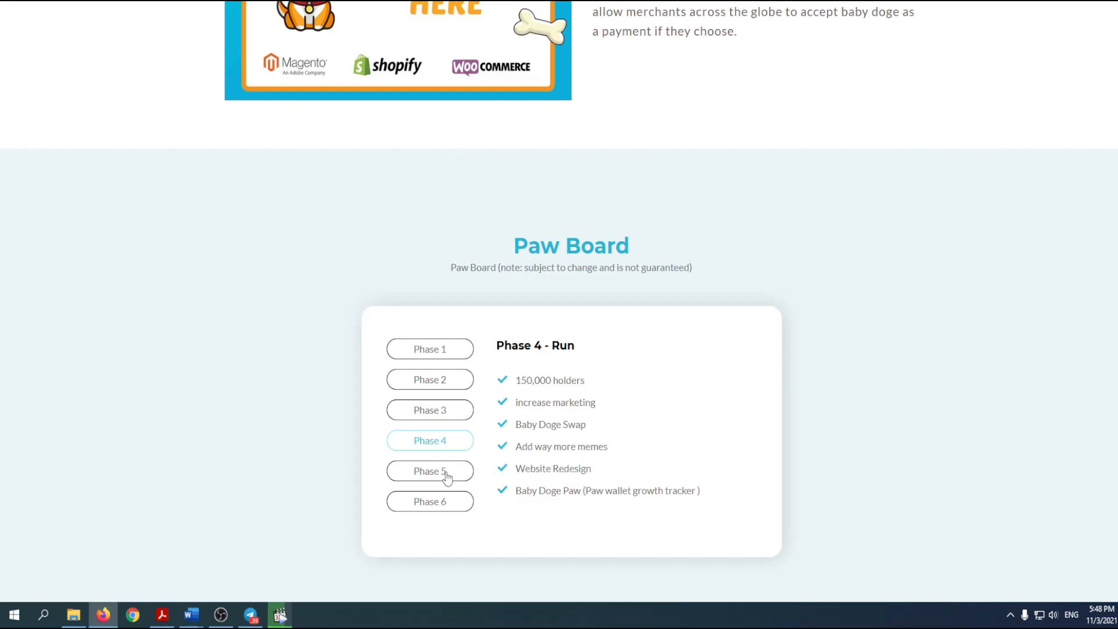
left_click(430, 471)
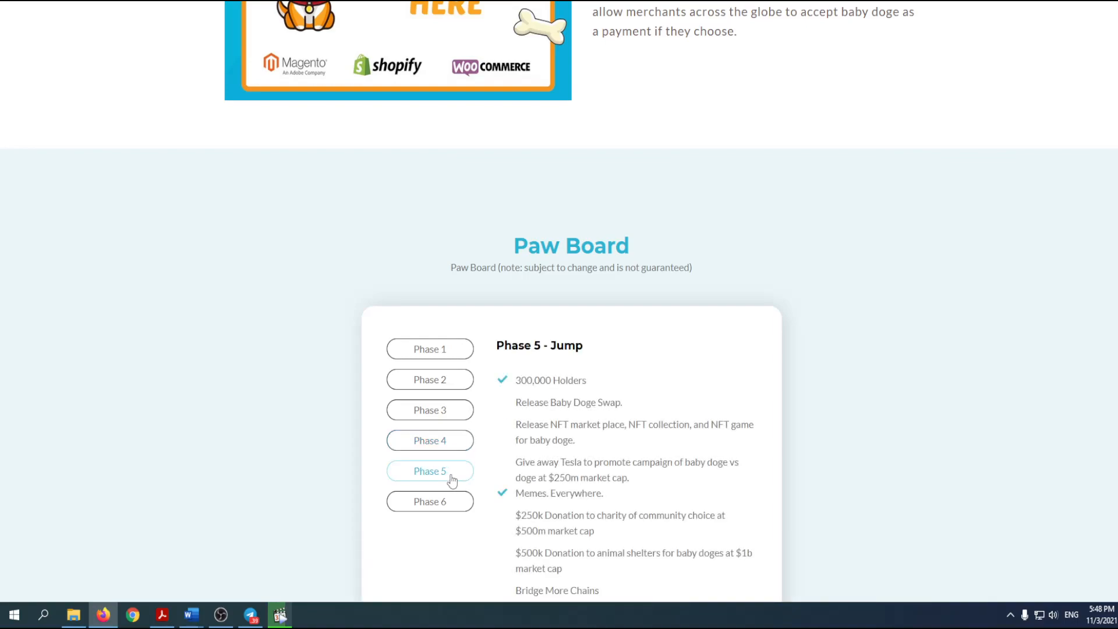
mouse_move(540, 400)
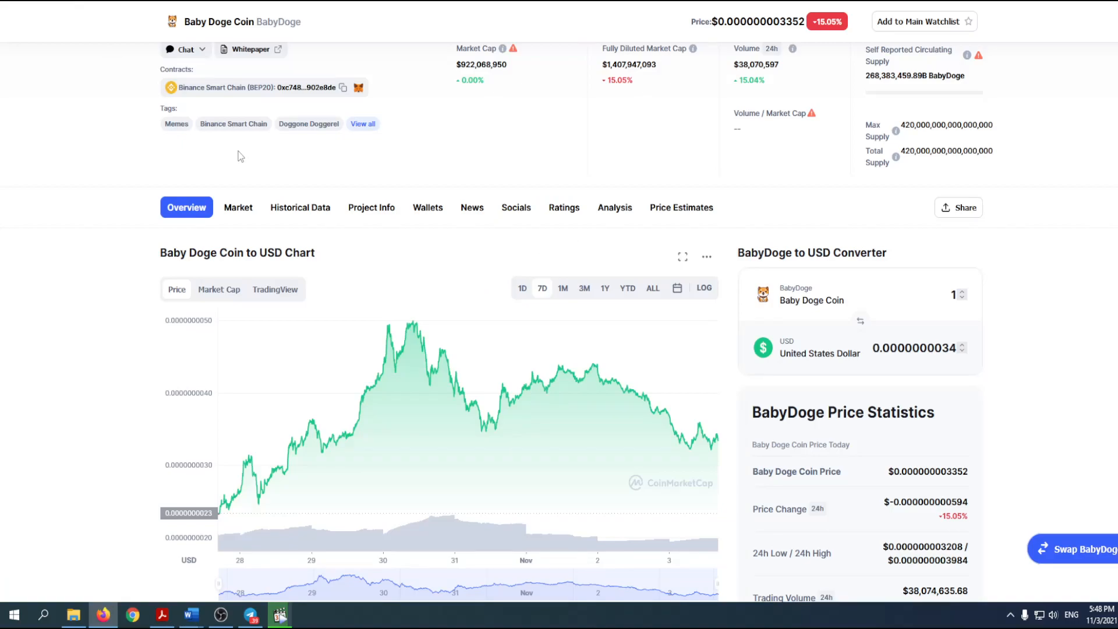
mouse_move(372, 236)
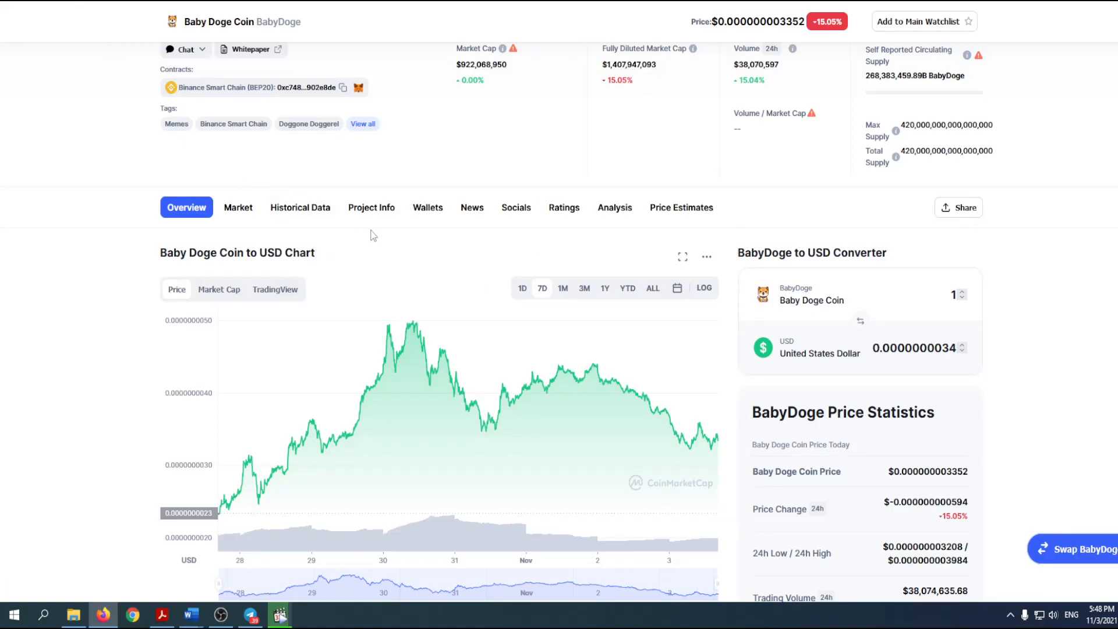
mouse_move(523, 288)
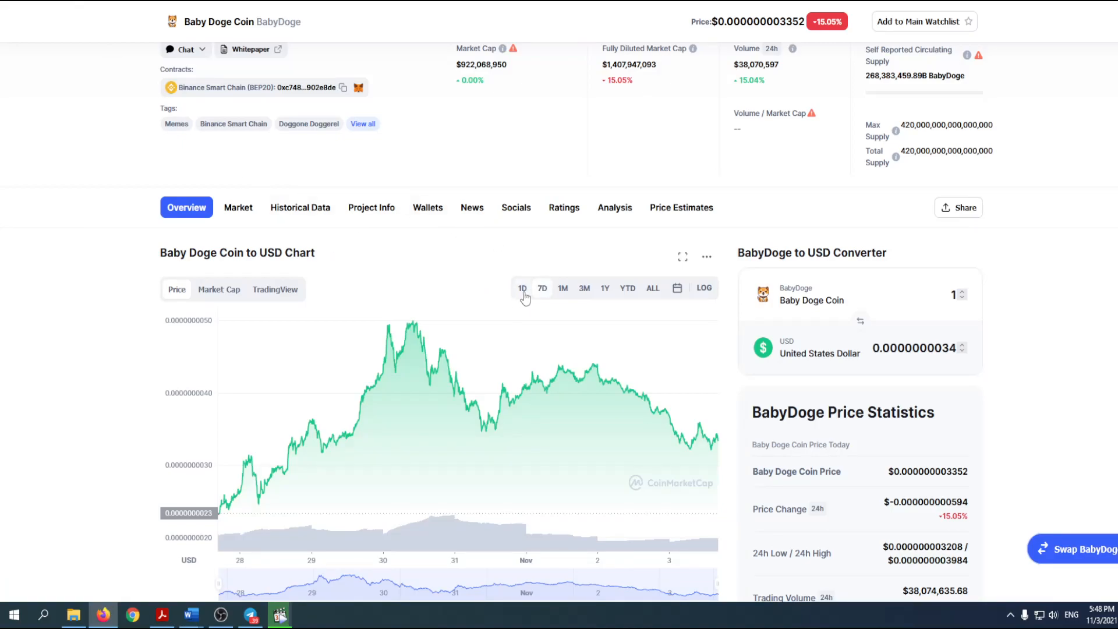
Switch the CoinMarketCap Baby Doge Coin USD chart to the 1D range
left_click(522, 288)
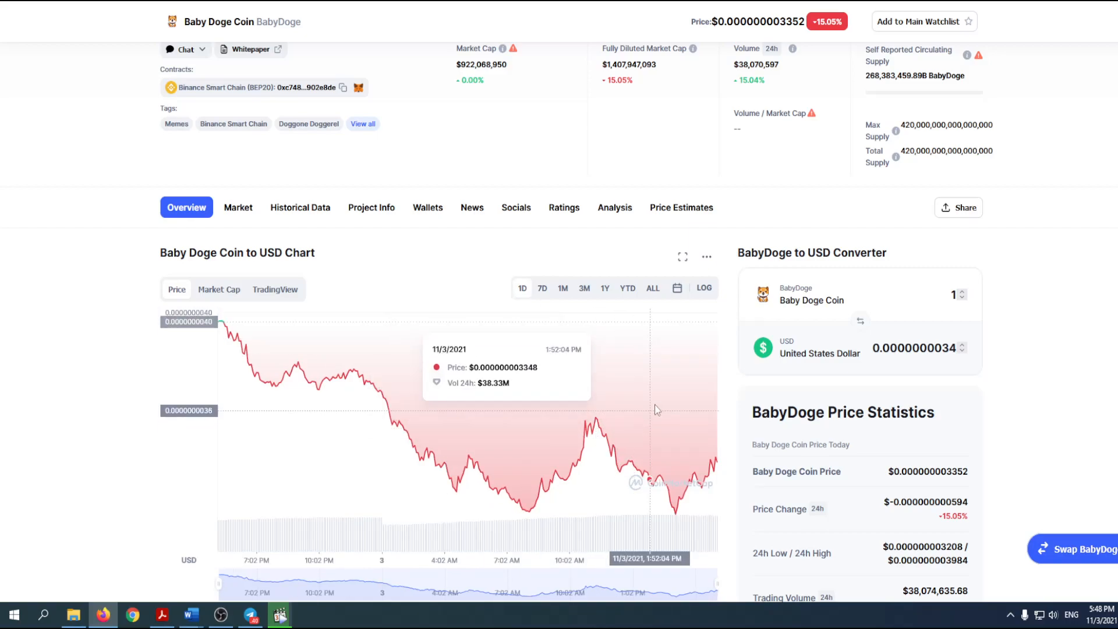
mouse_move(706, 474)
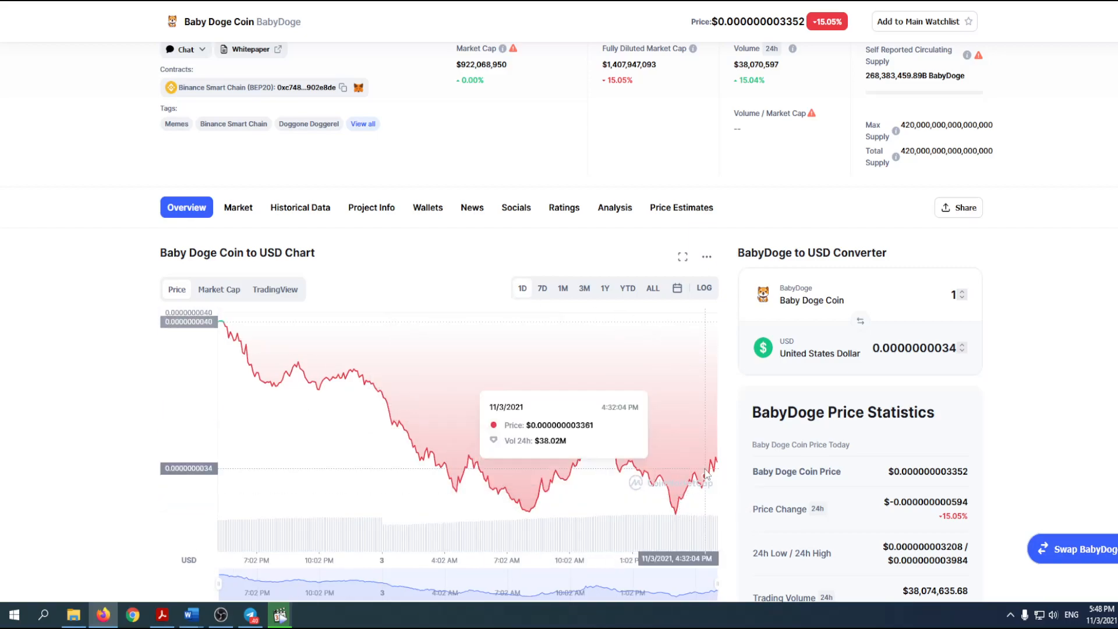
mouse_move(323, 116)
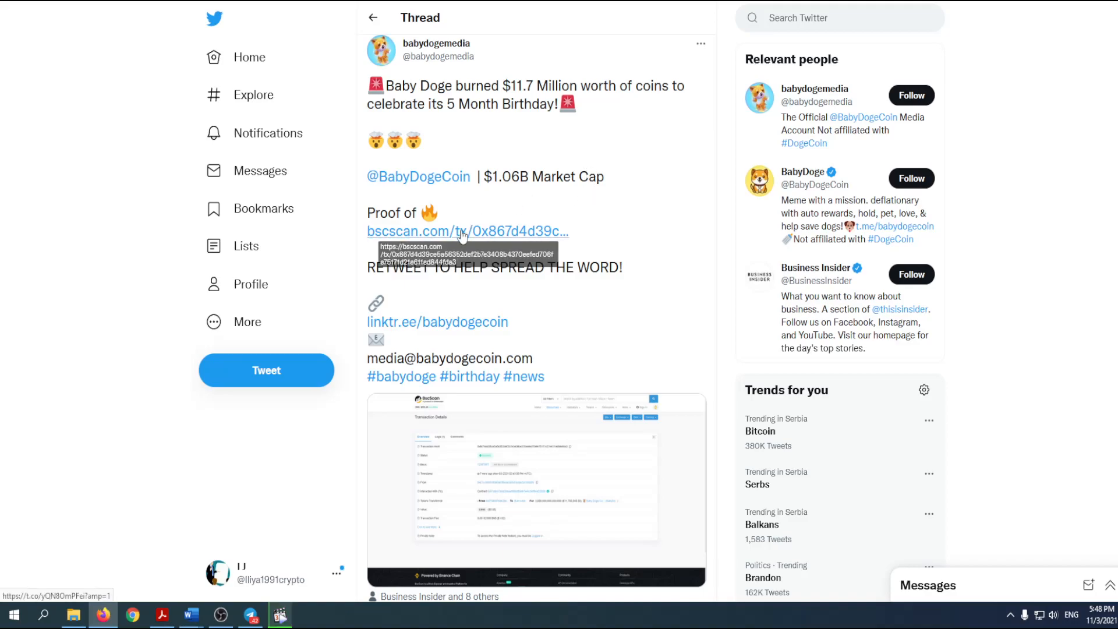
mouse_move(462, 236)
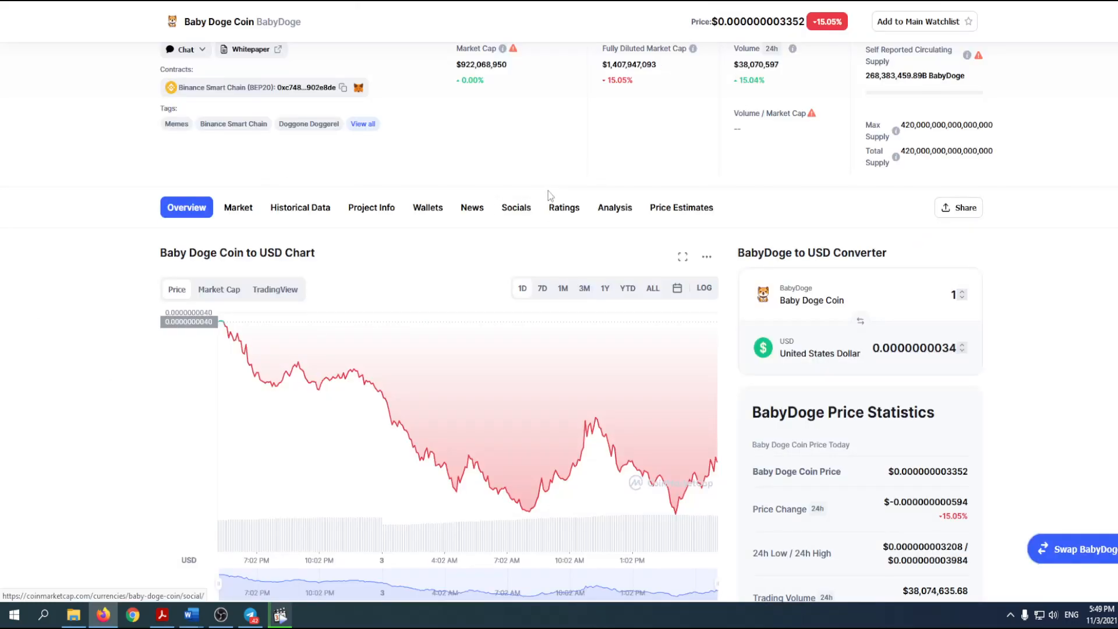
scroll("down", 3)
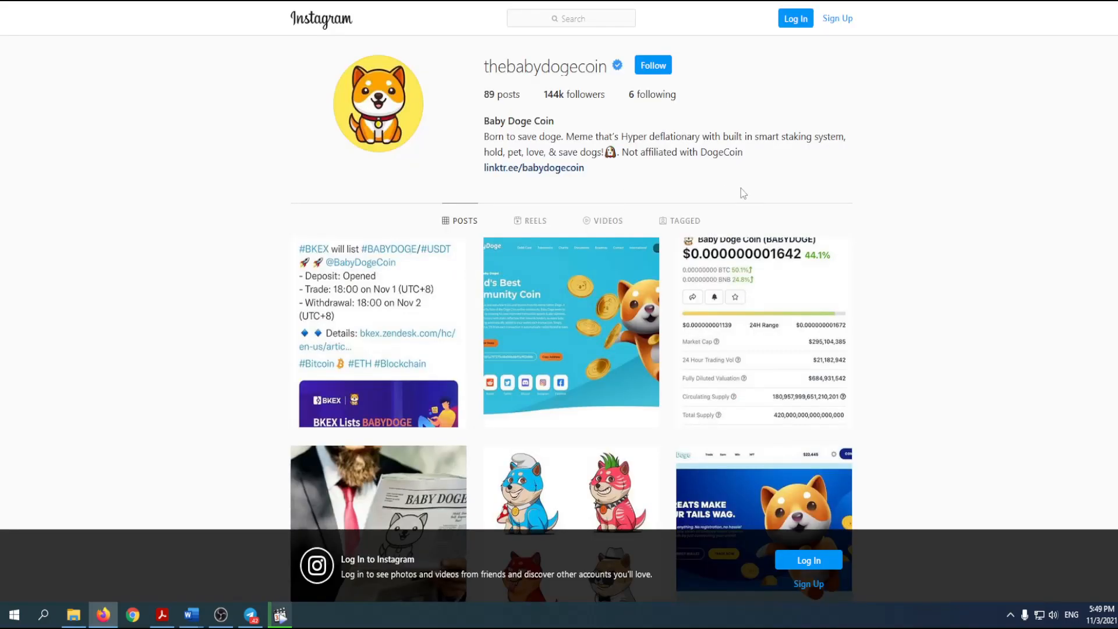
mouse_move(865, 211)
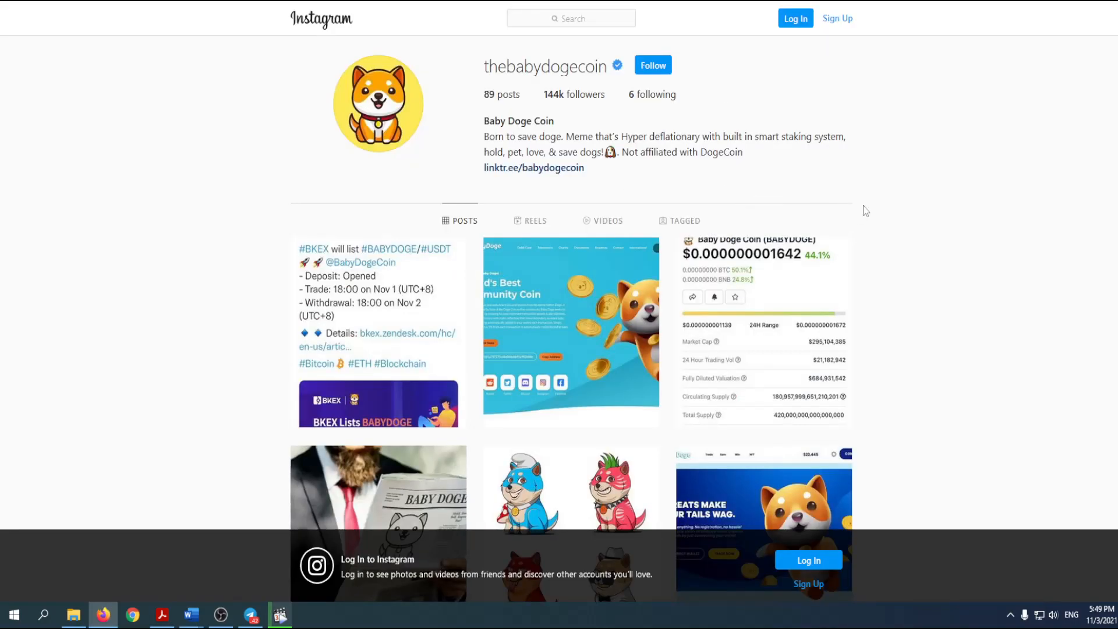
Scroll through the thebabydogecoin Instagram profile's grid of posts
scroll("down", 3)
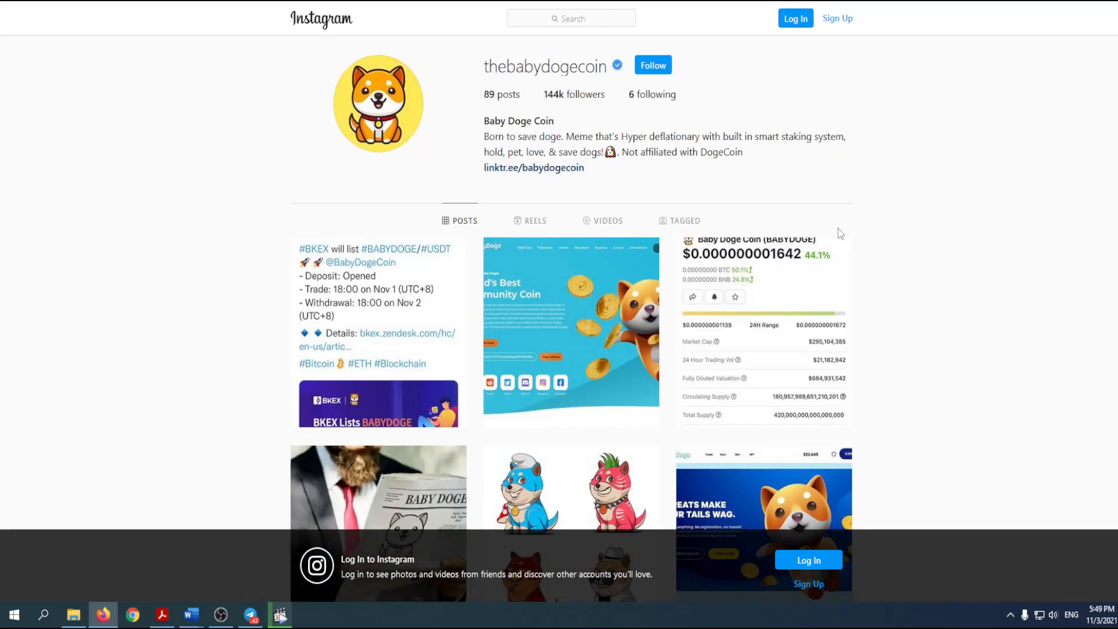
mouse_move(534, 170)
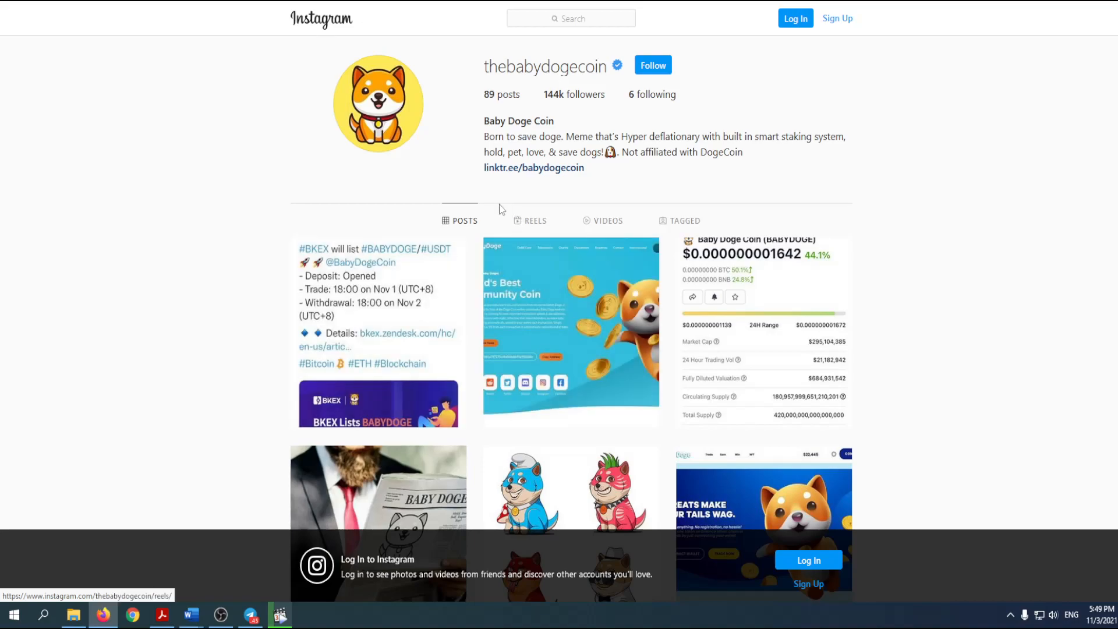
scroll("down", 3)
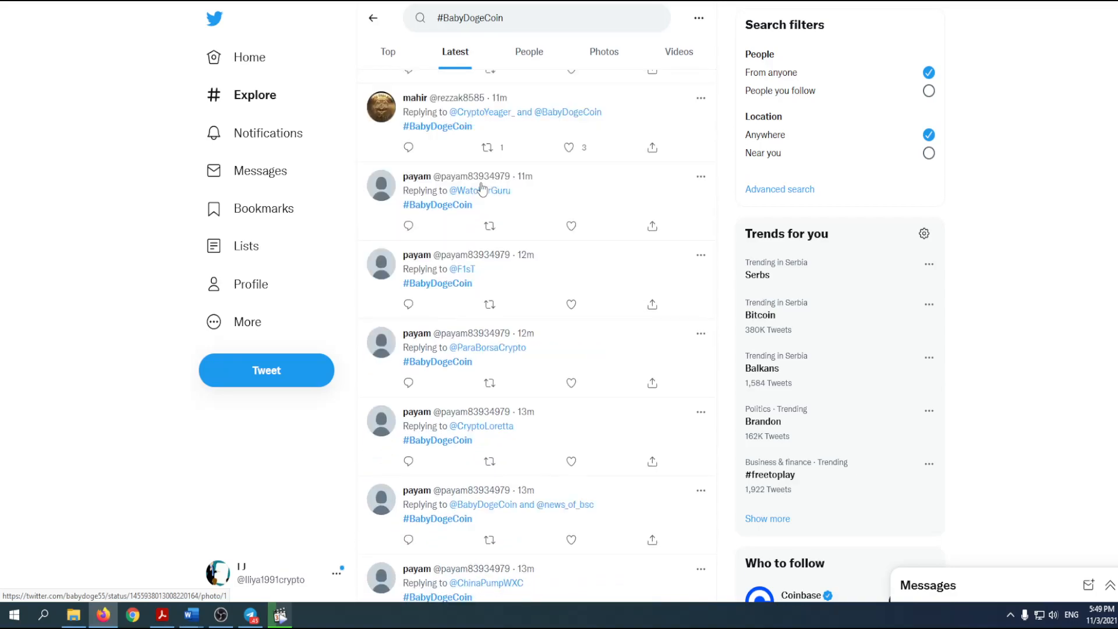
Scroll further down the latest #BabyDogeCoin tweets to the one with baby doge artwork
scroll("down", 3)
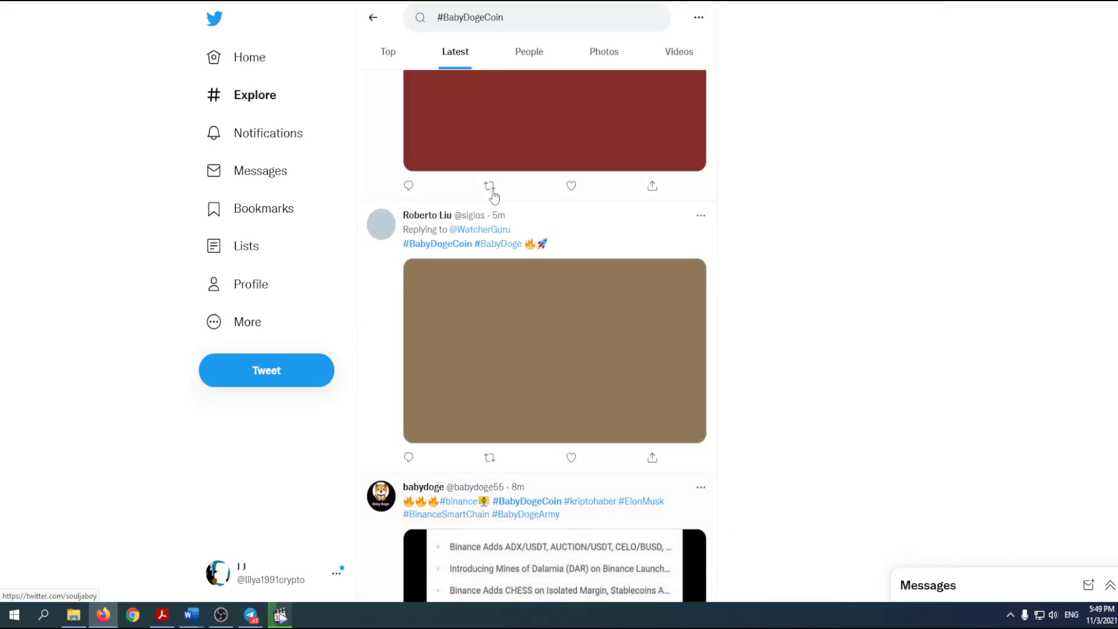
scroll("down", 3)
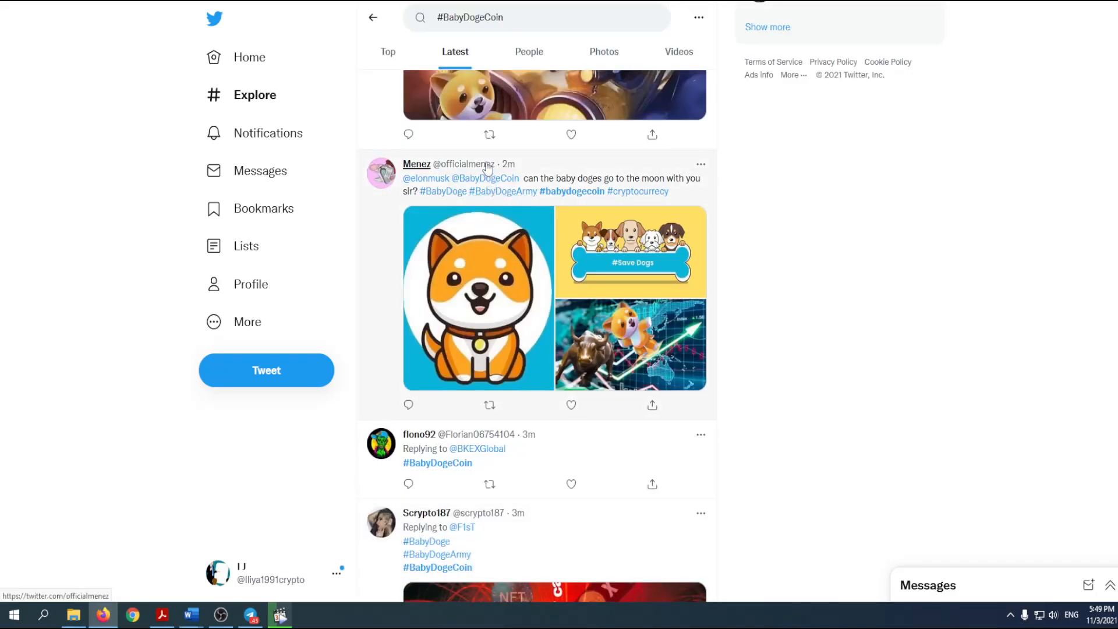
mouse_move(417, 164)
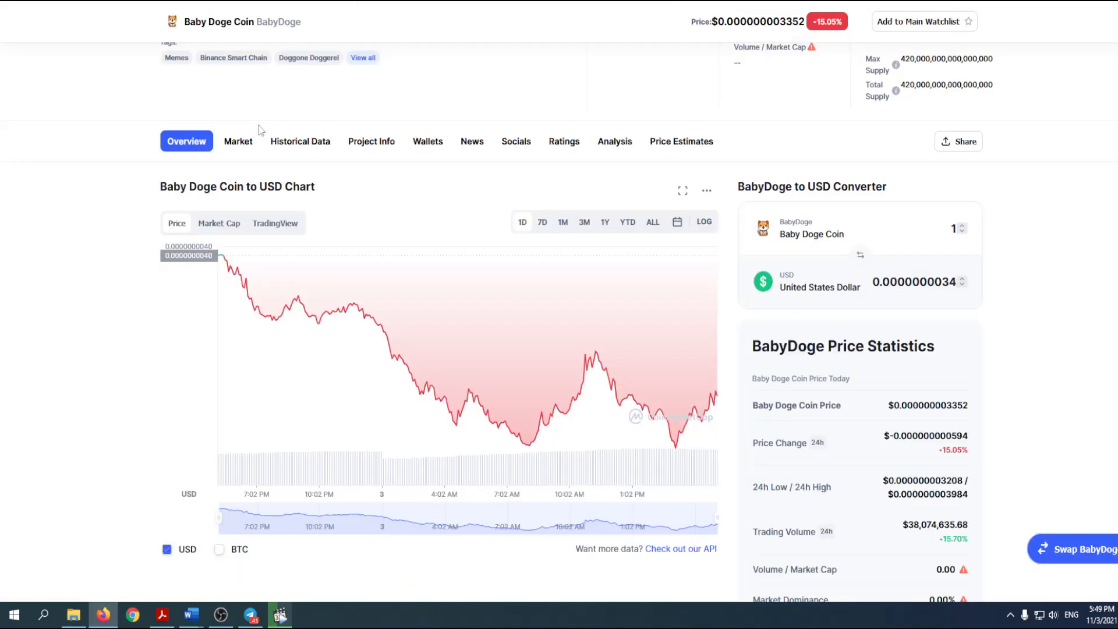
mouse_move(607, 329)
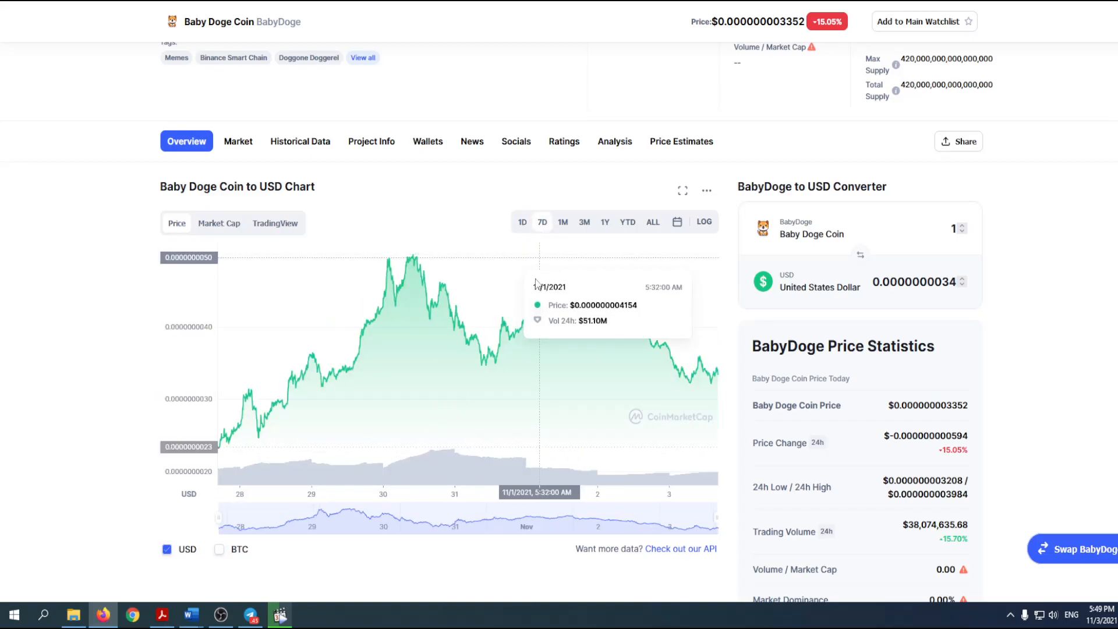
mouse_move(539, 331)
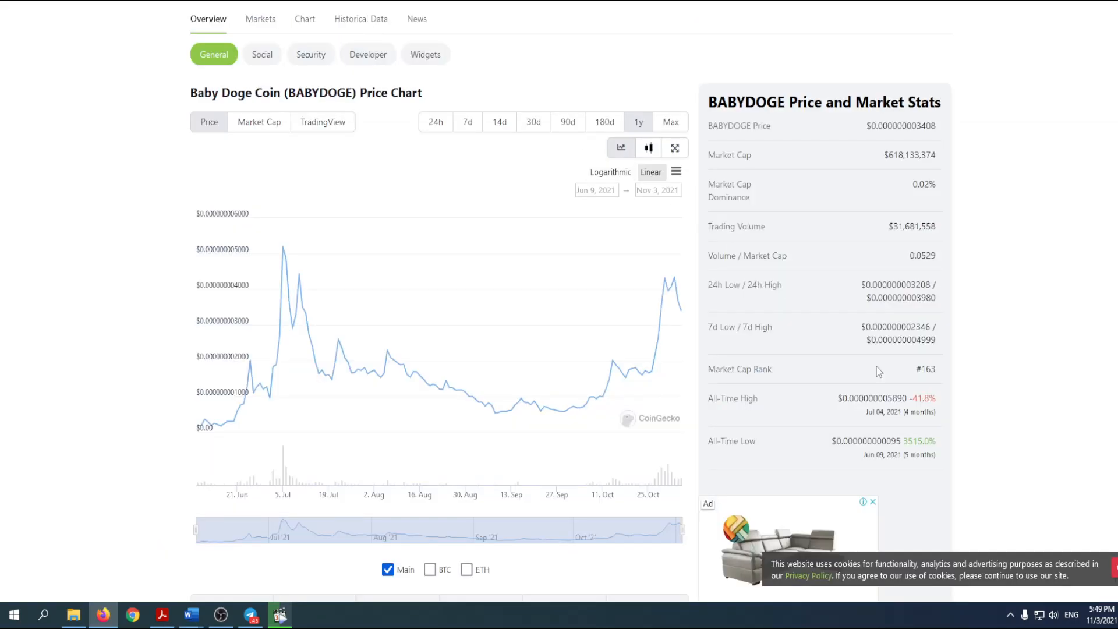
Review BABYDOGE all-time high/low and price-change percentages on CoinGecko, then return to the chart
scroll("down", 3)
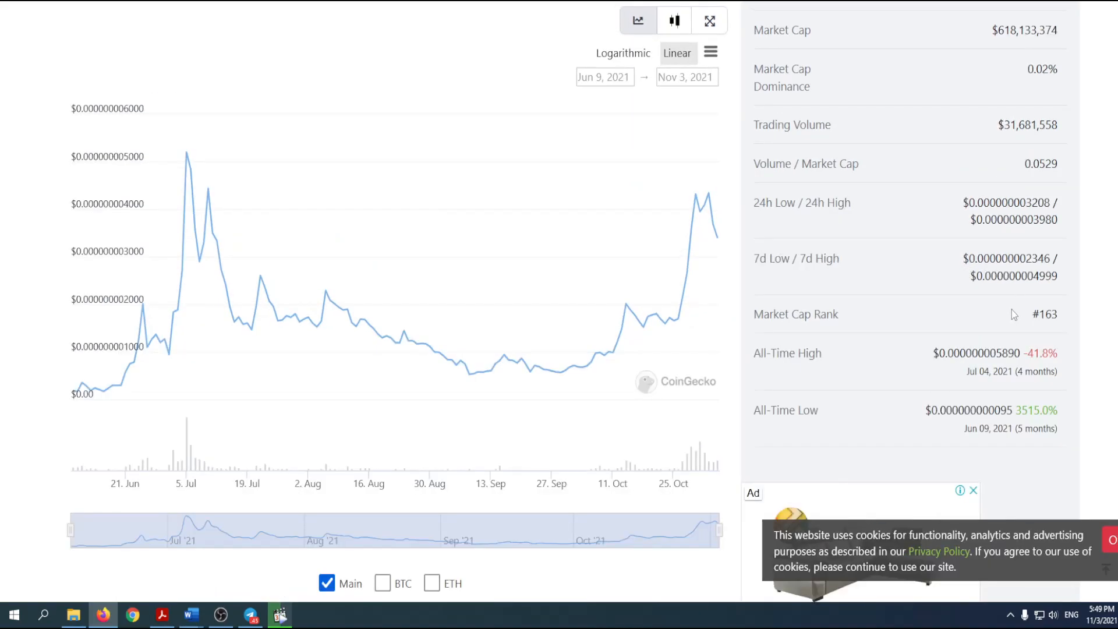
mouse_move(989, 343)
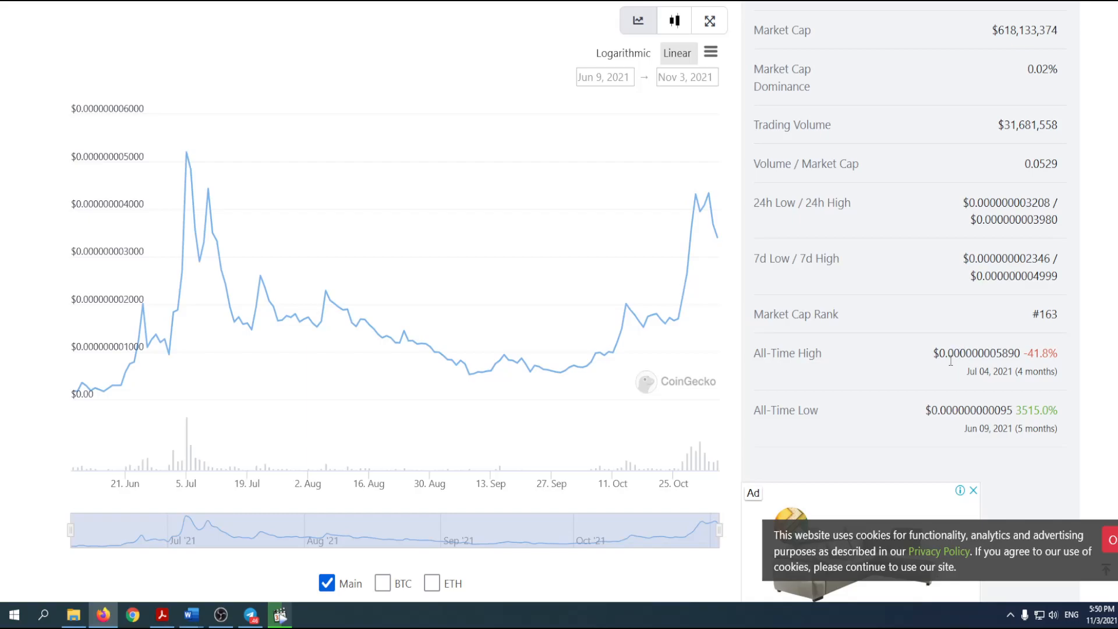
mouse_move(950, 356)
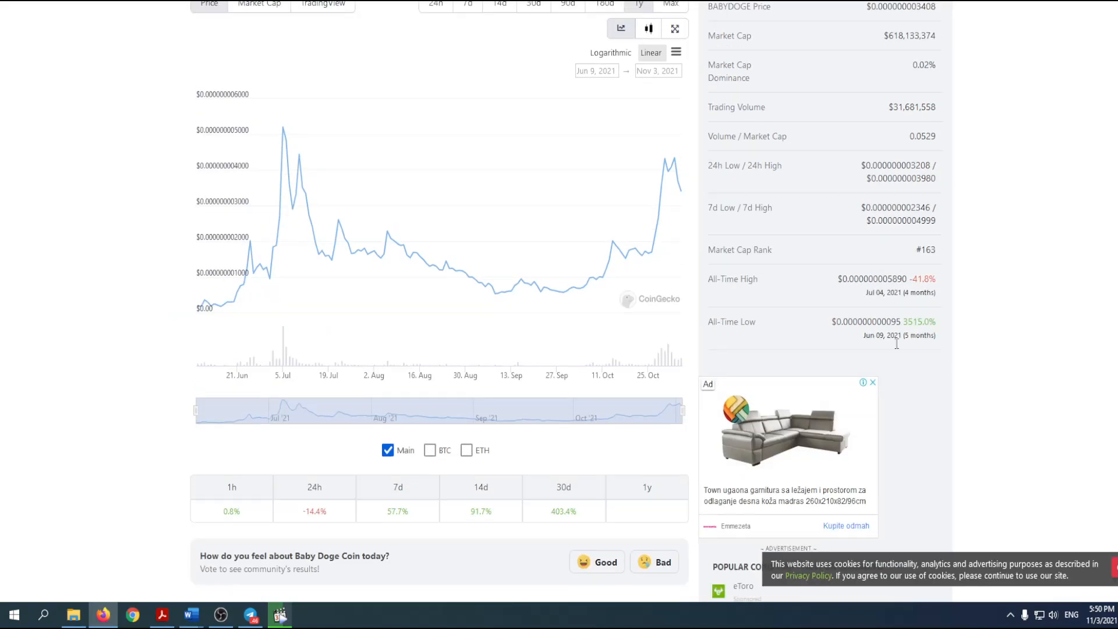
scroll("up", 3)
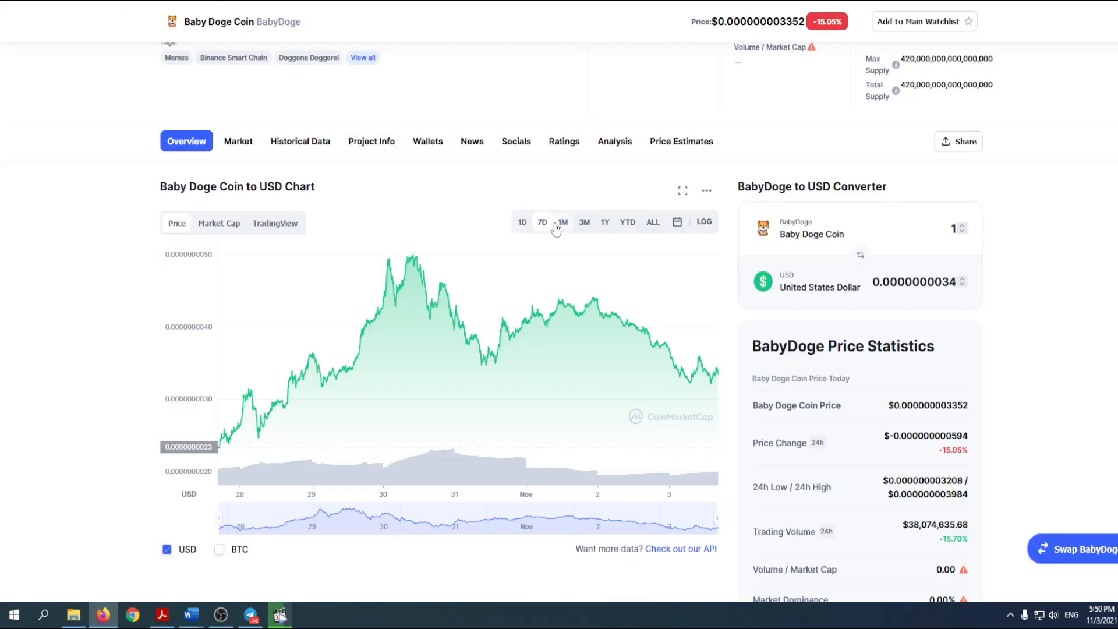
Show the CoinMarketCap Baby Doge Coin USD chart over the 1M range, early October to November
left_click(562, 222)
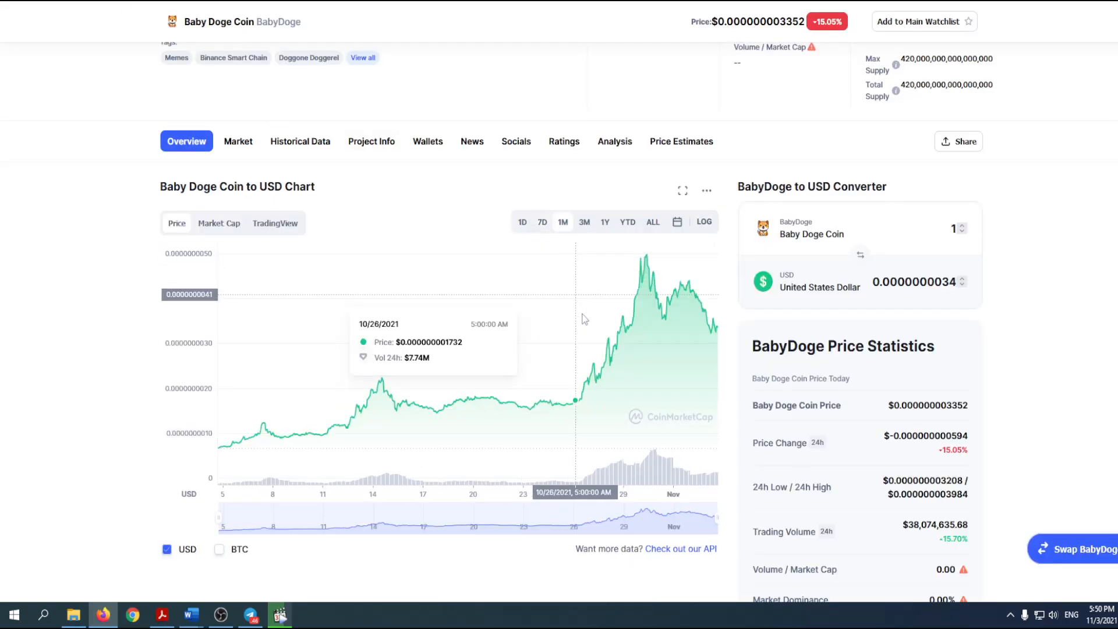
mouse_move(662, 312)
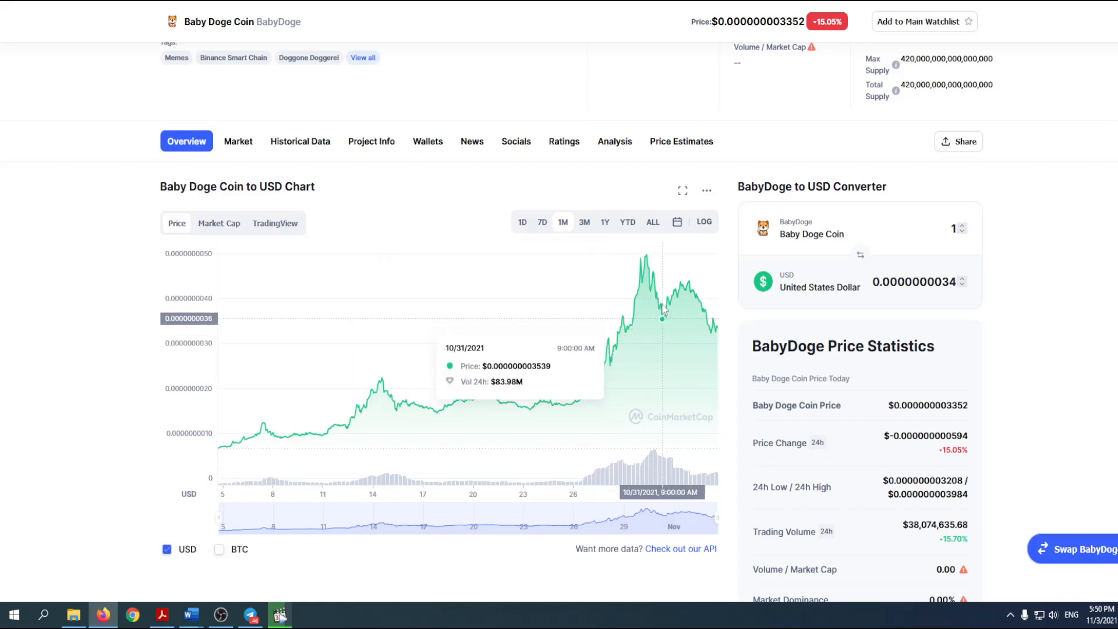
mouse_move(662, 318)
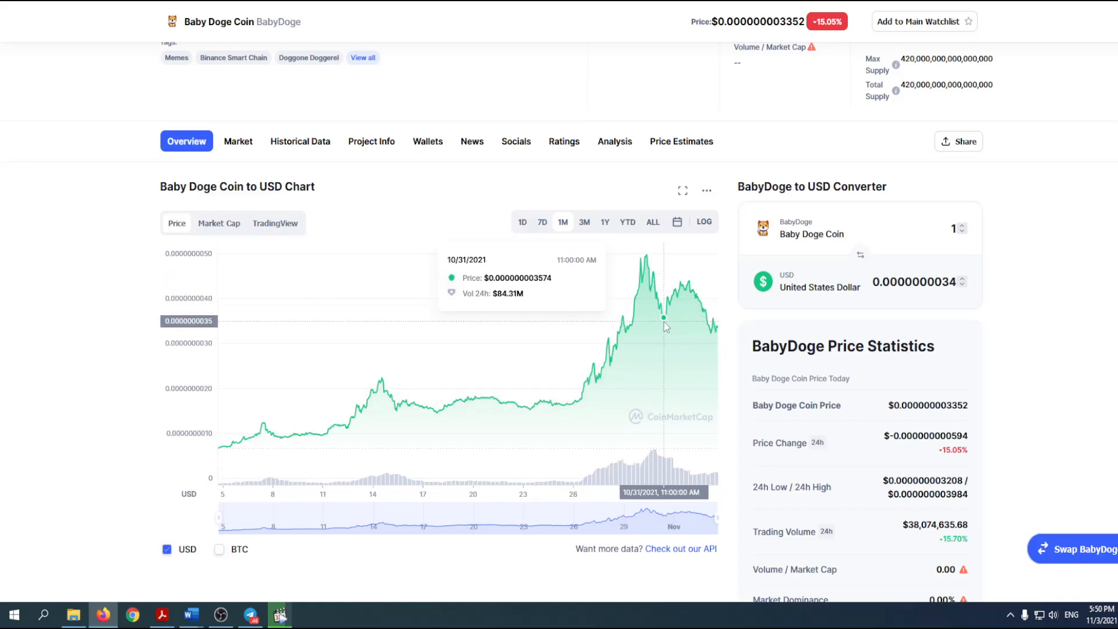
mouse_move(699, 330)
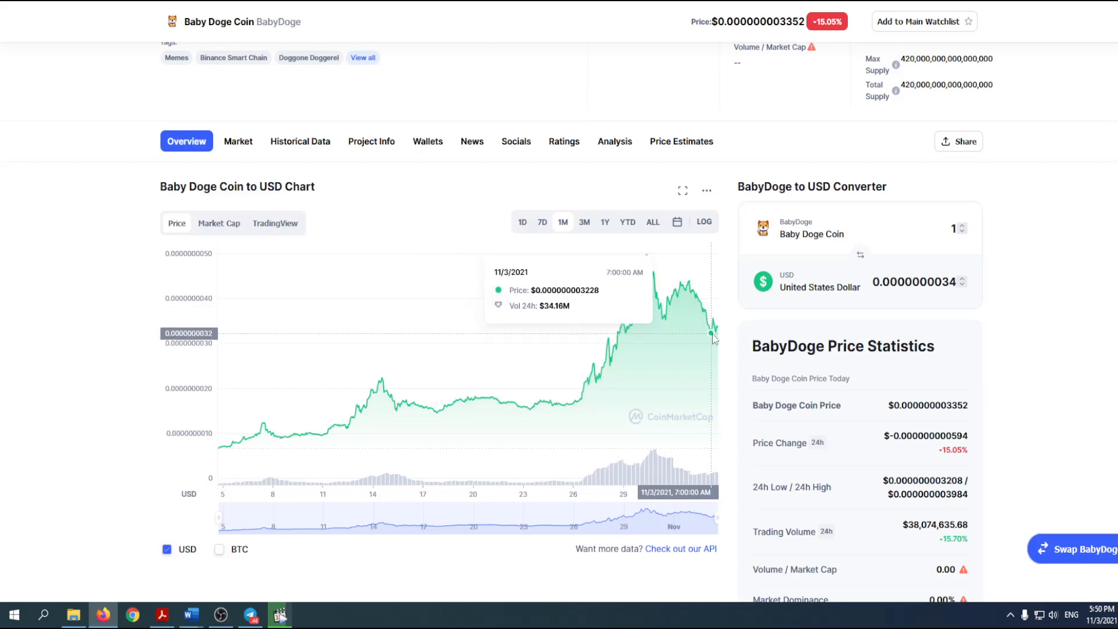
mouse_move(711, 338)
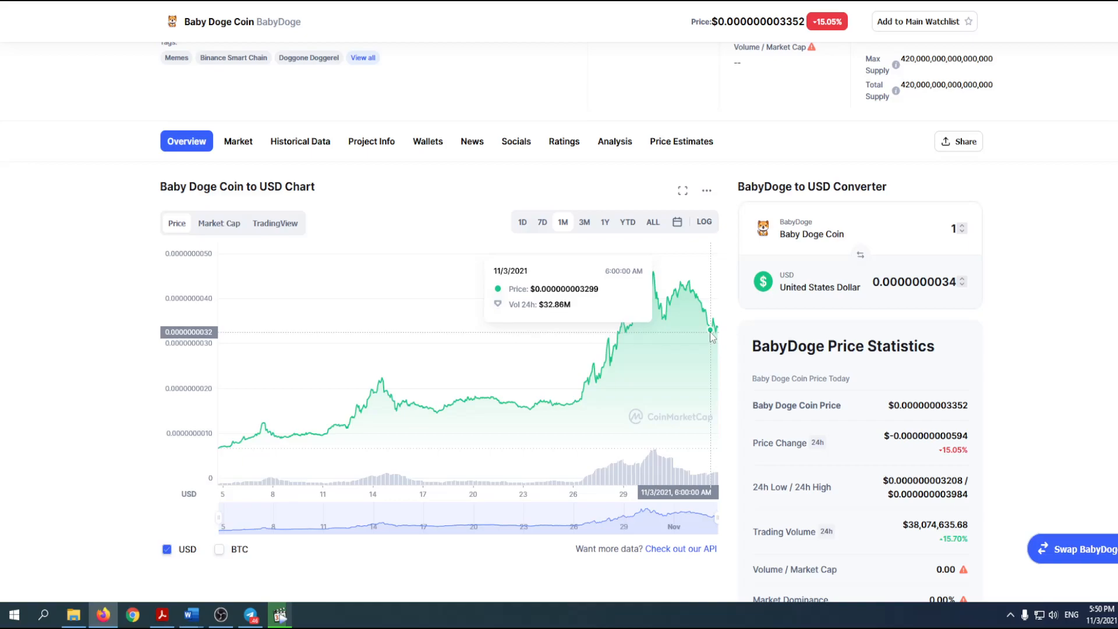
mouse_move(711, 335)
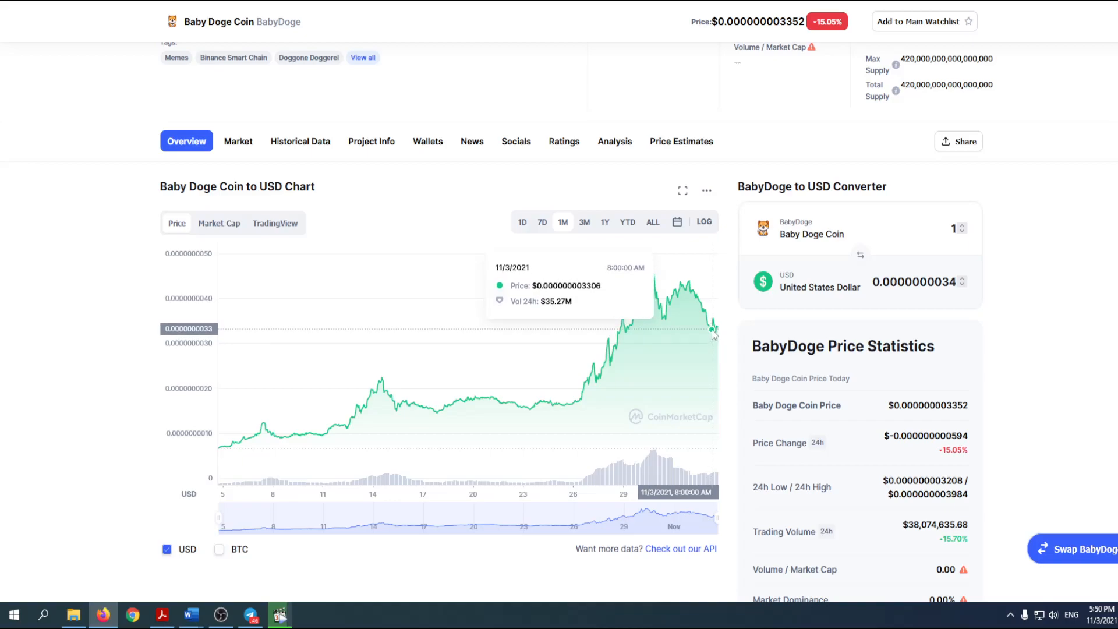
mouse_move(715, 329)
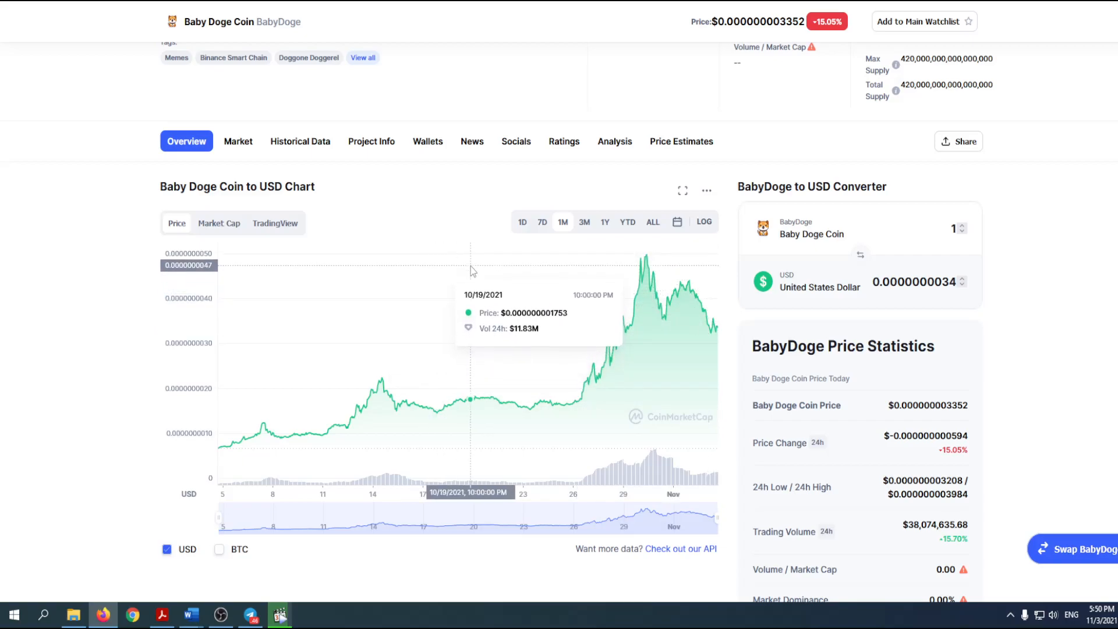
mouse_move(391, 275)
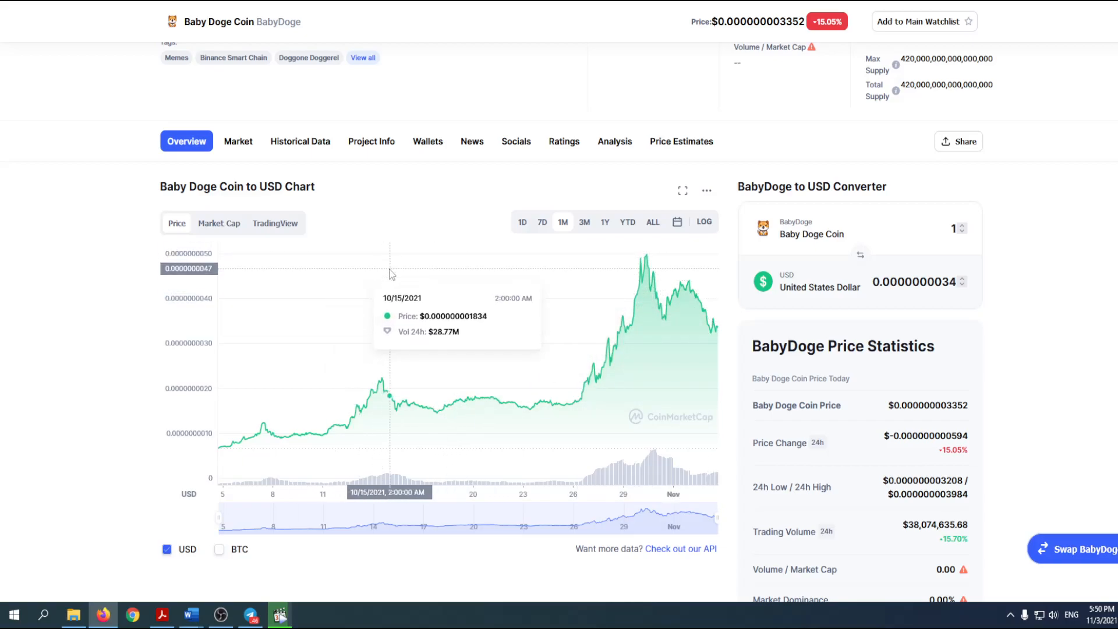
mouse_move(137, 381)
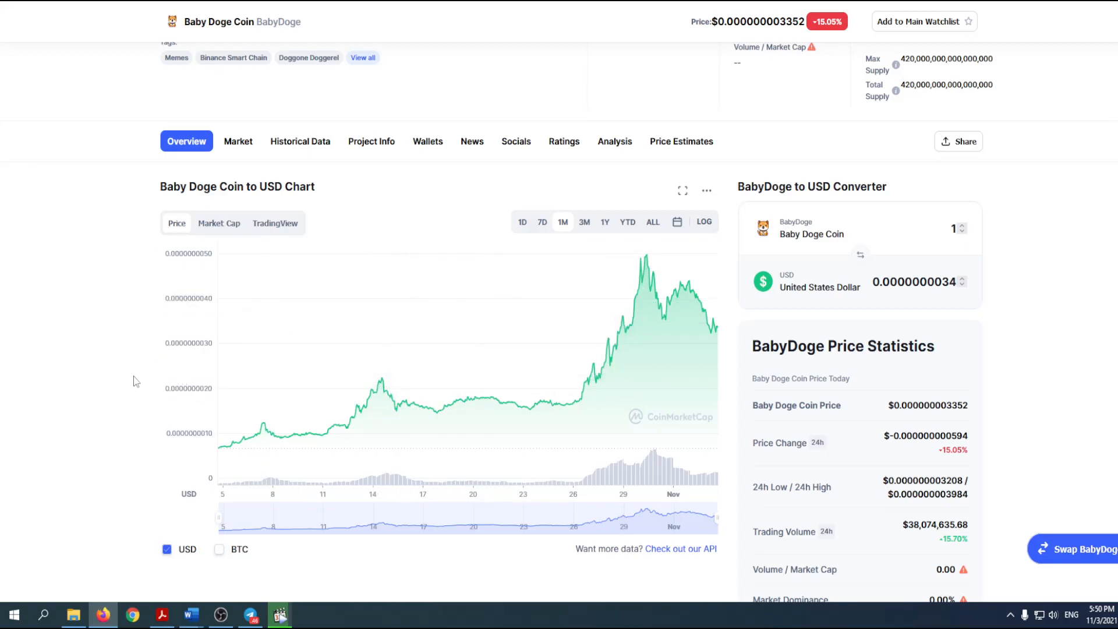
scroll("down", 3)
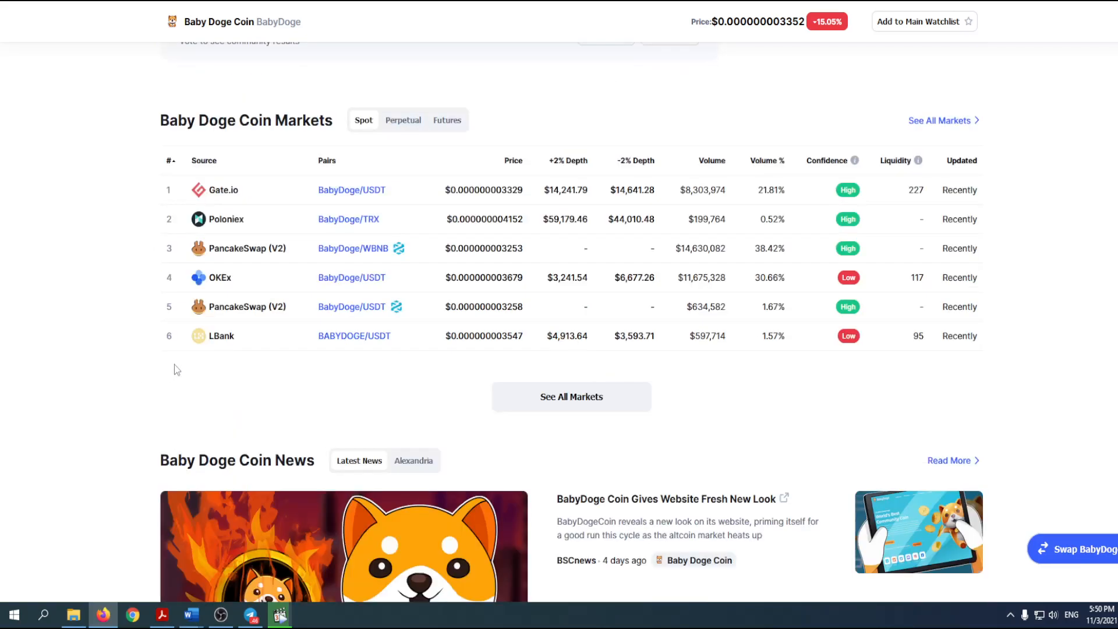
mouse_move(527, 237)
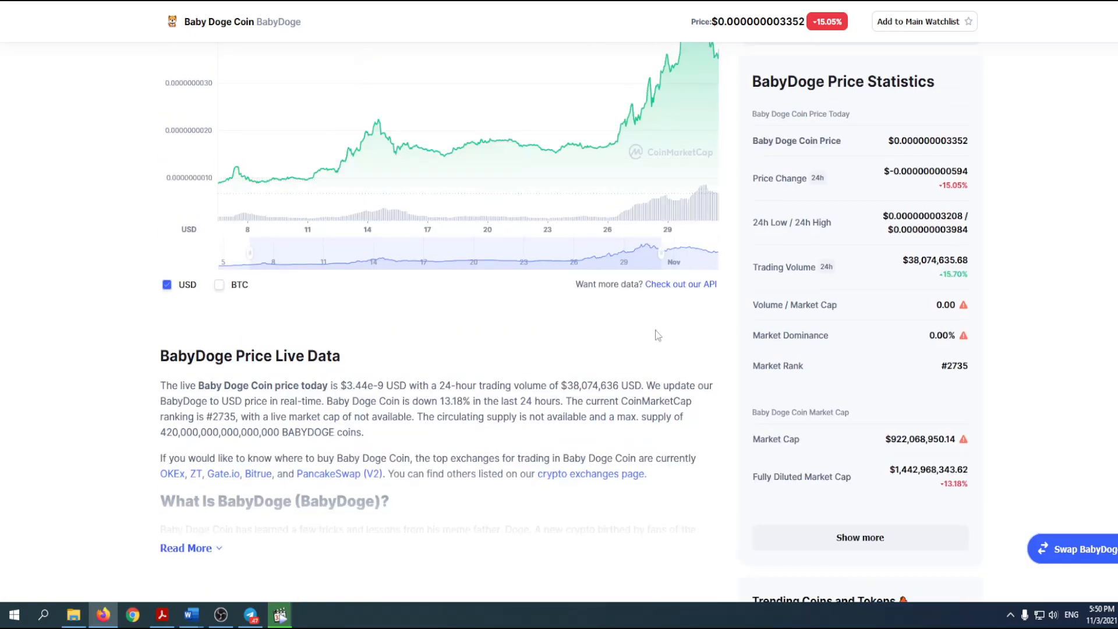
scroll("up", 3)
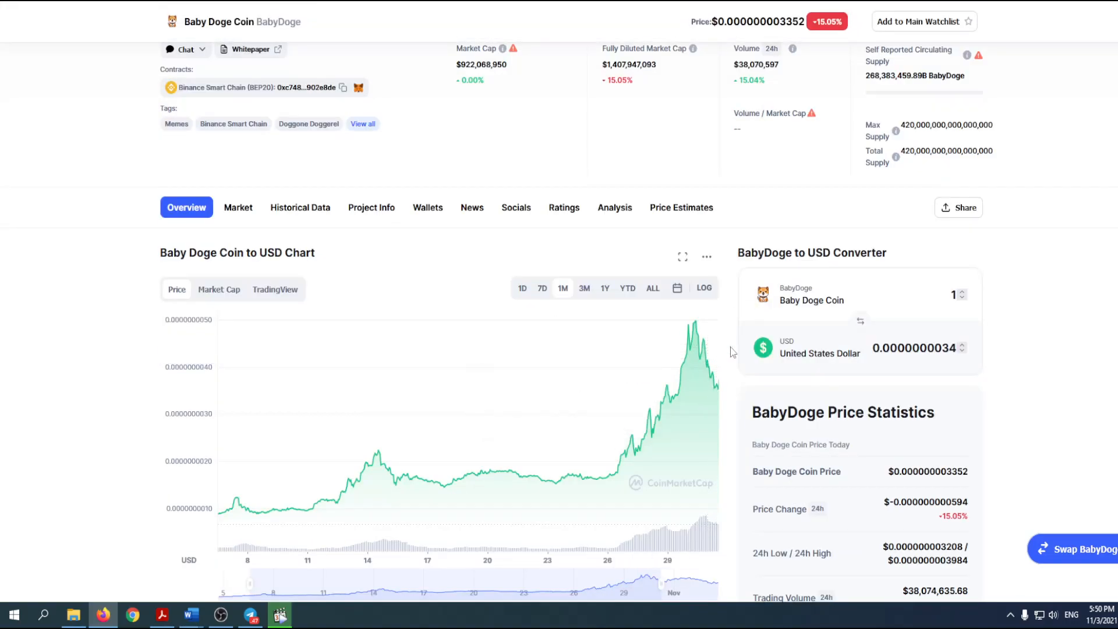
mouse_move(733, 366)
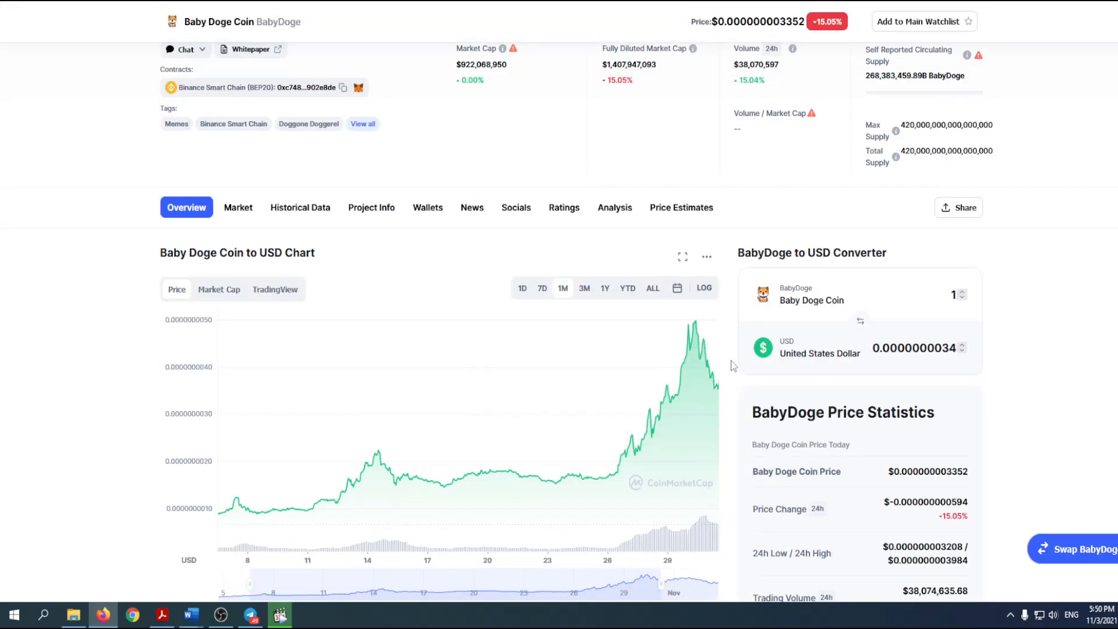